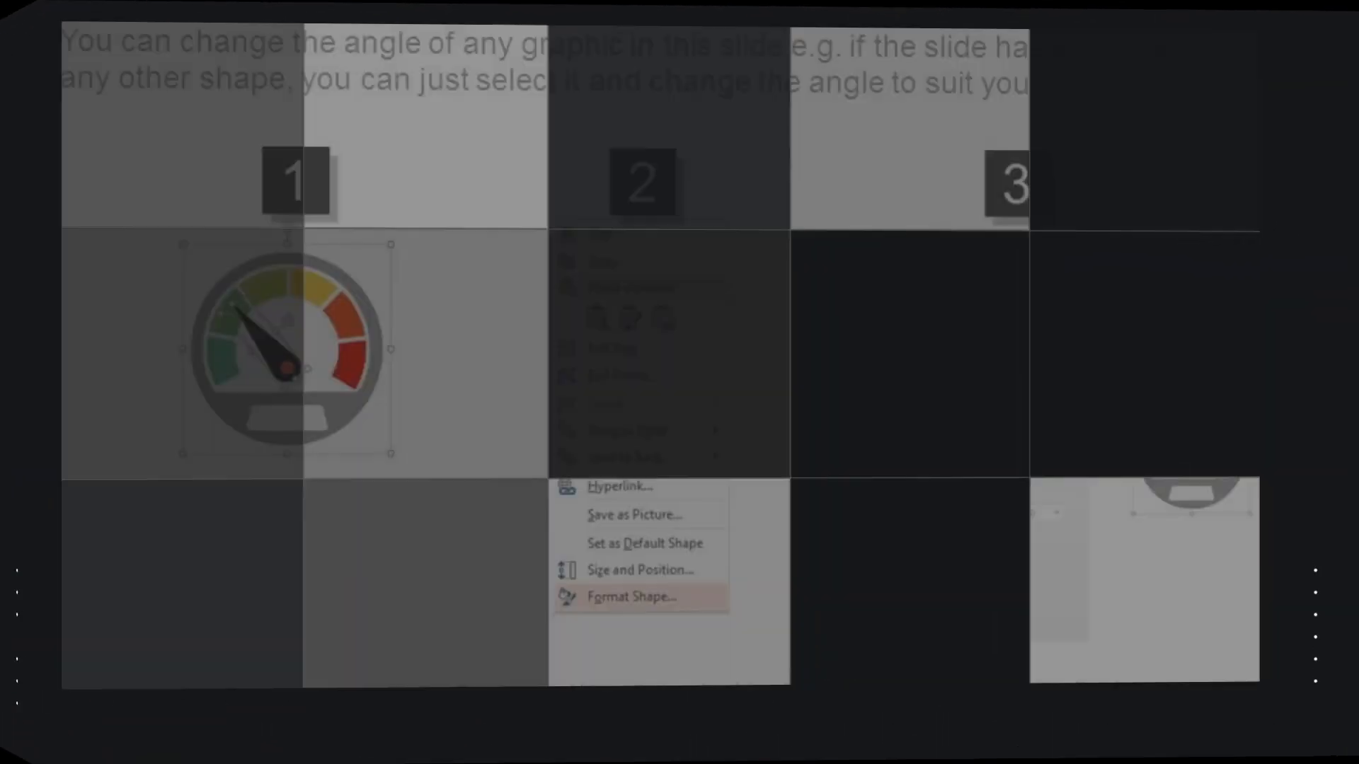
left_click(634, 597)
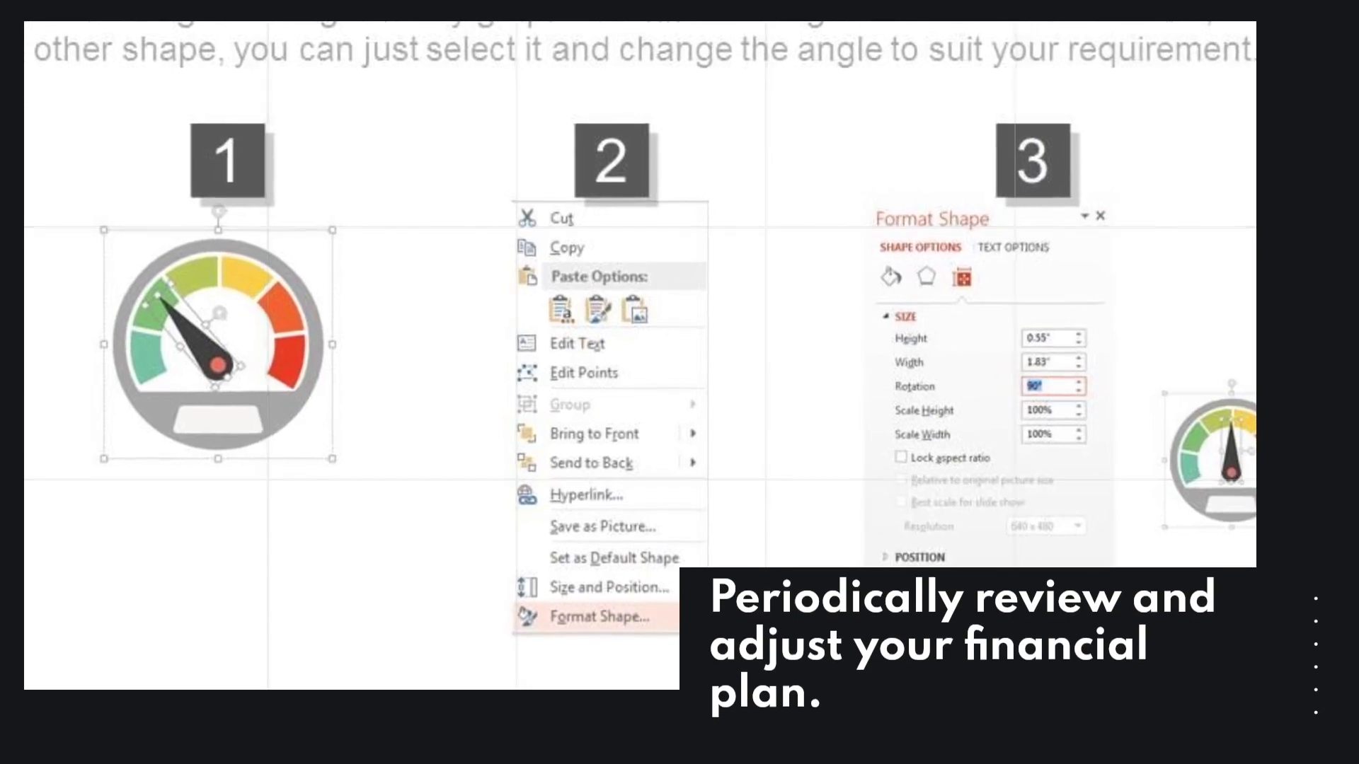